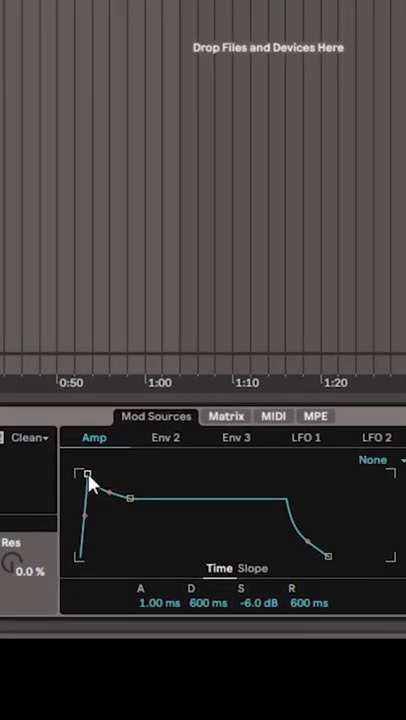
# Lengthen the Wavetable amp envelope attack, then route Env 2 to Filter 1 Freq at about 12 in the mod matrix
pyautogui.moveTo(84, 476); pyautogui.dragTo(156, 468)
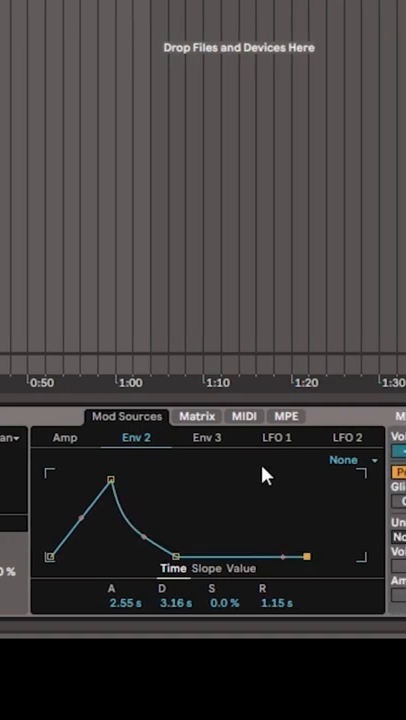
pyautogui.click(276, 436)
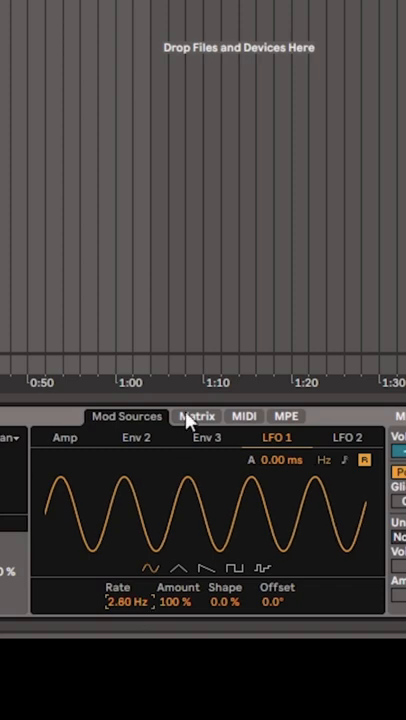
pyautogui.click(196, 414)
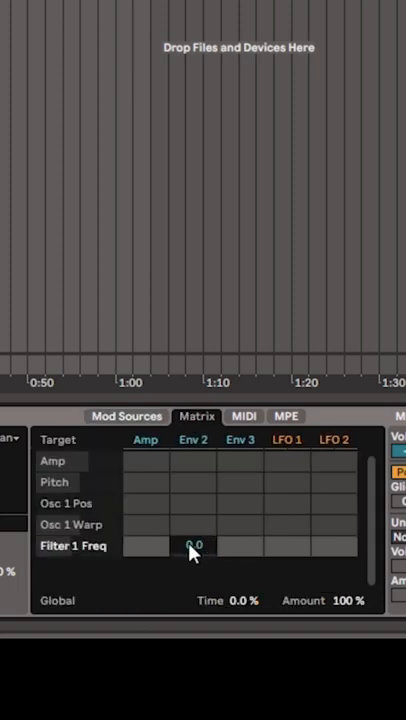
pyautogui.moveTo(196, 546); pyautogui.dragTo(196, 530)
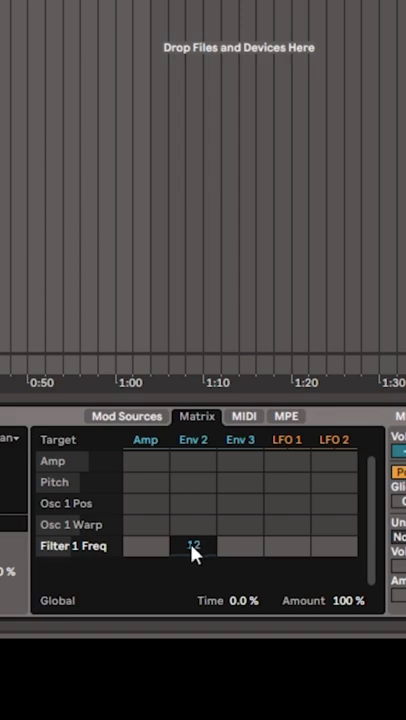